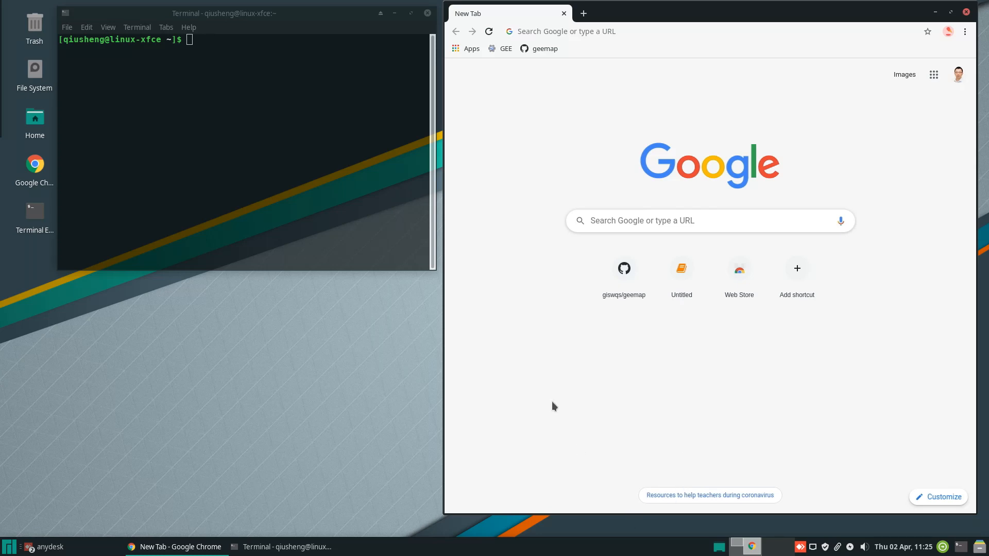
mouse_move(553, 397)
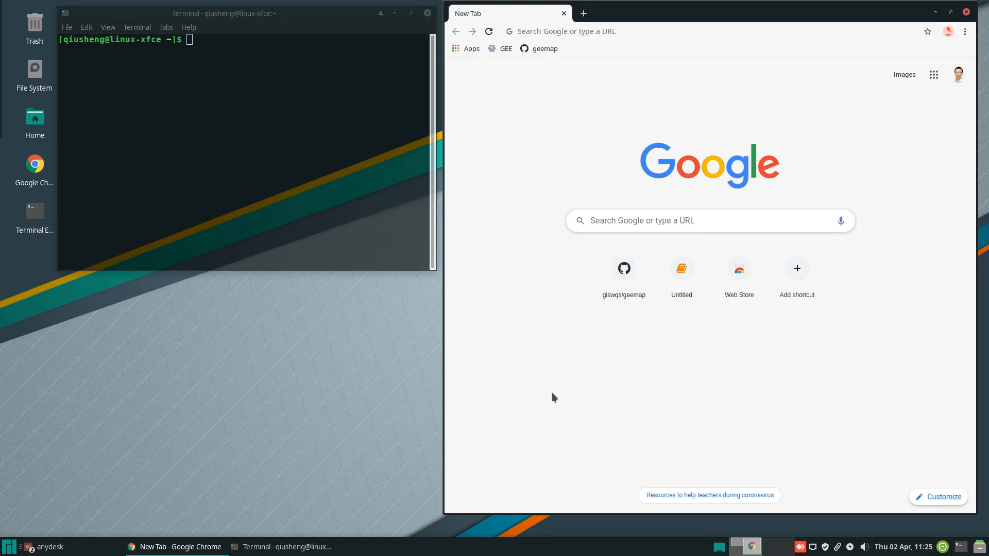
mouse_move(638, 224)
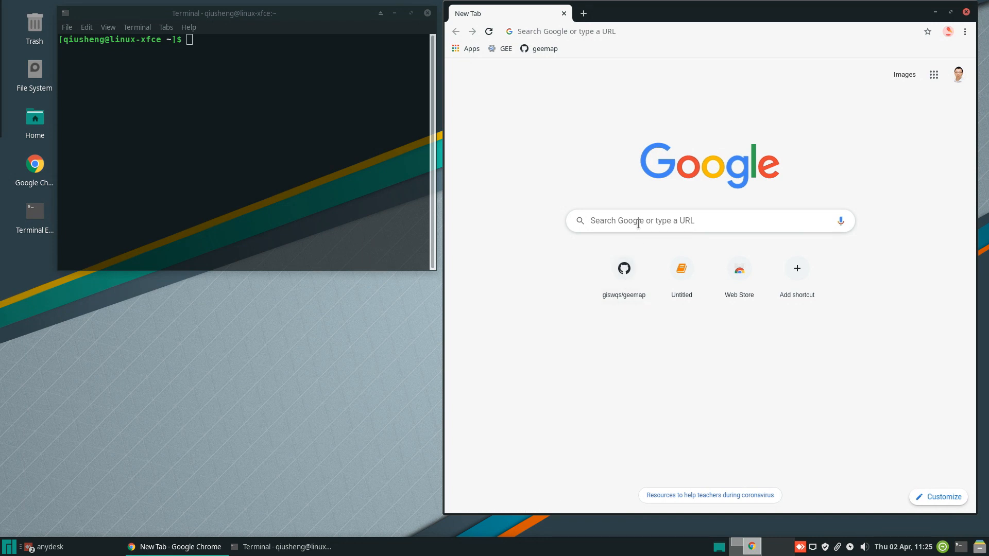
Search Google for 'geemap github' and open the geemap repository, scrolling to its Installation section
click(693, 221)
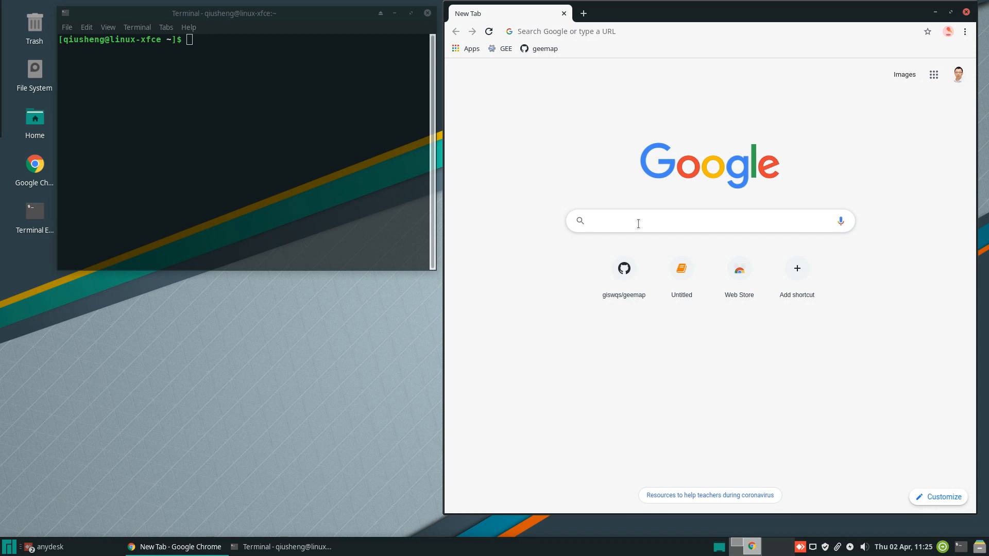
text(geeemap)
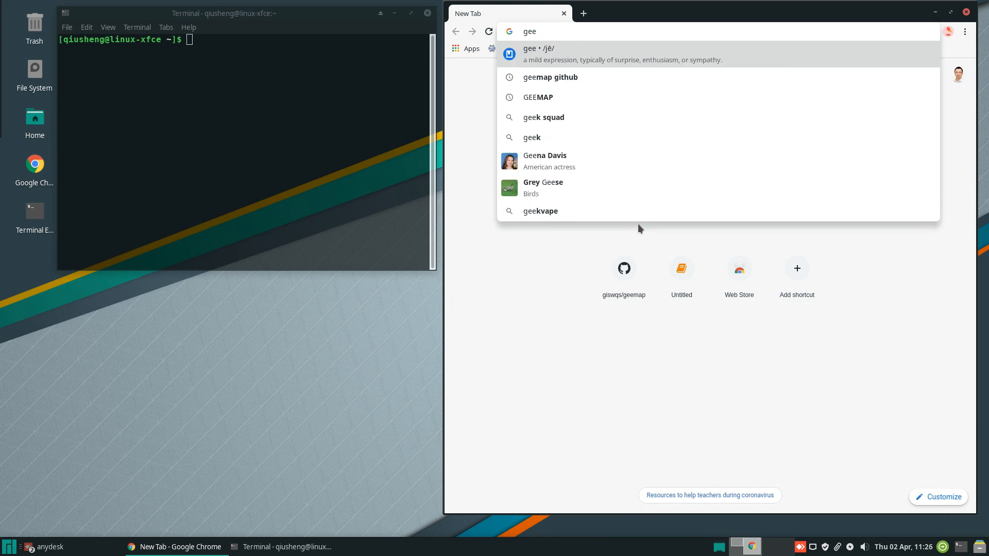
click(549, 77)
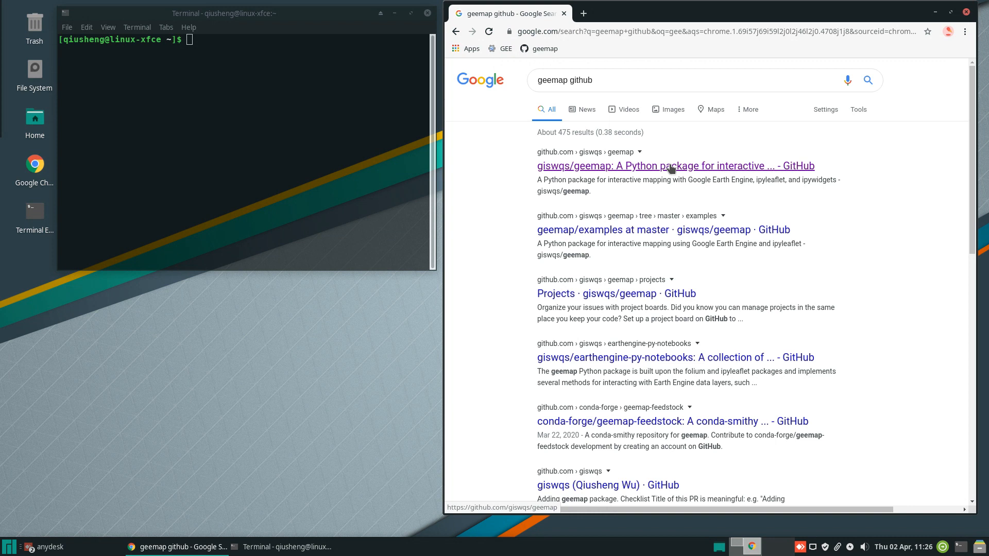
click(674, 166)
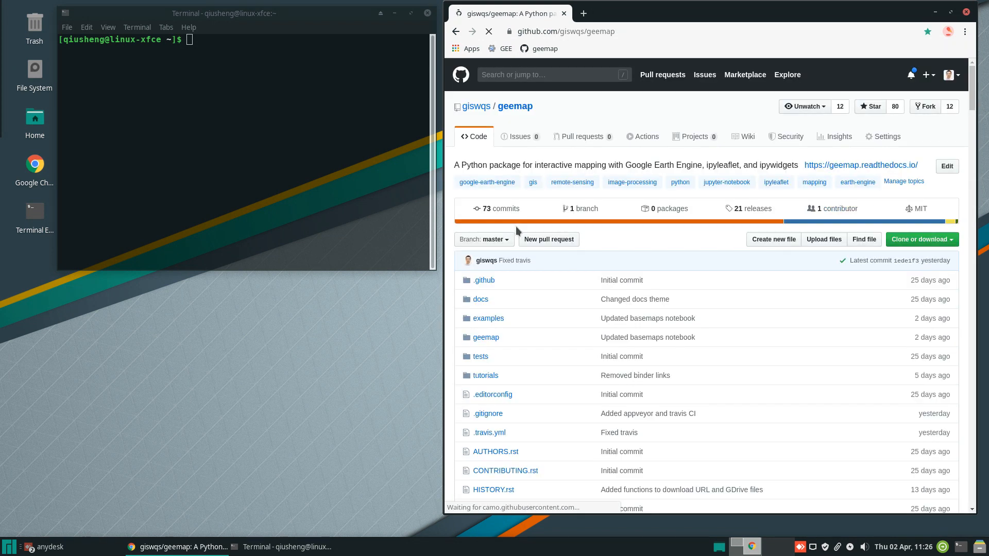
scroll(down, 3)
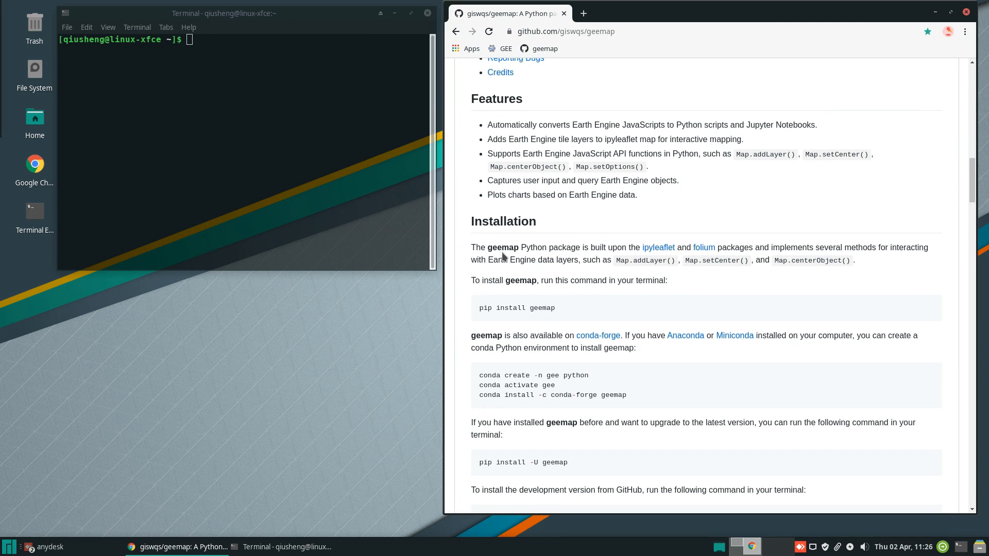
scroll(down, 3)
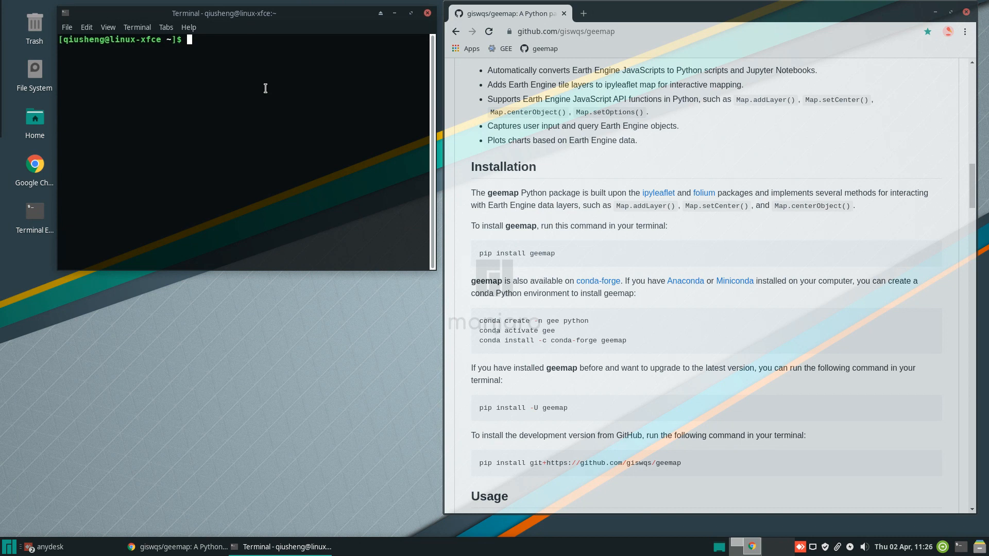
List conda environments, activate the gee environment and launch a Jupyter Notebook server
text(conda)
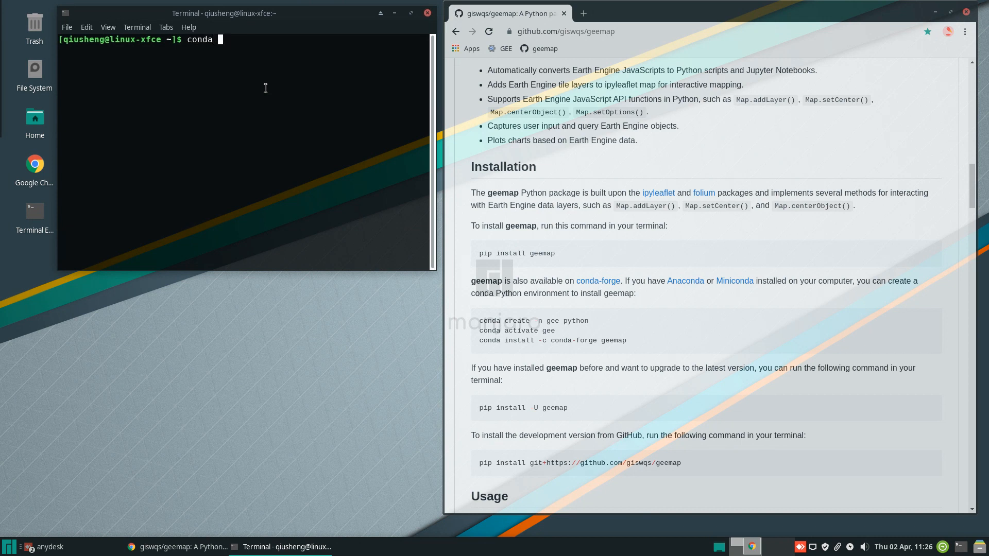
text(env list)
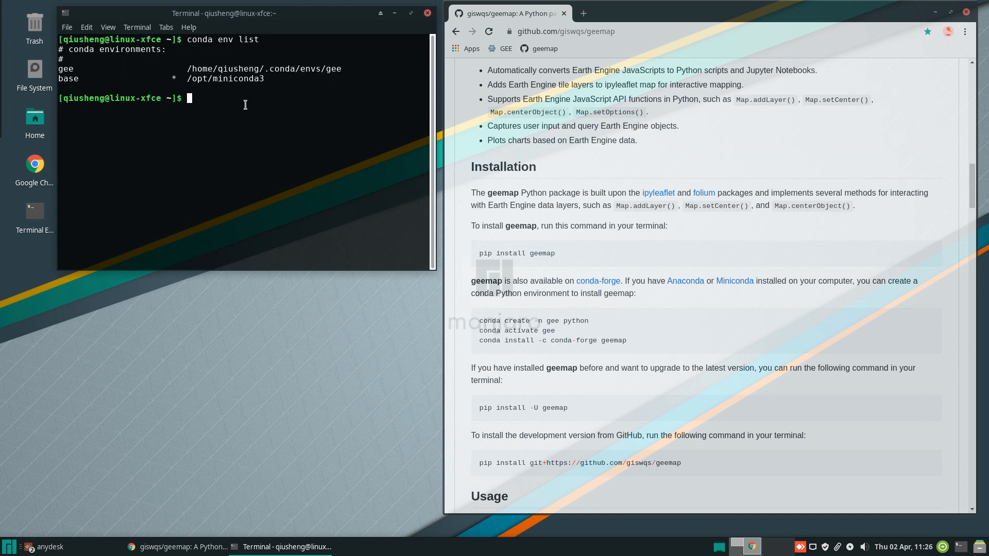
text(conda activate gee)
text(jupyter notebook)
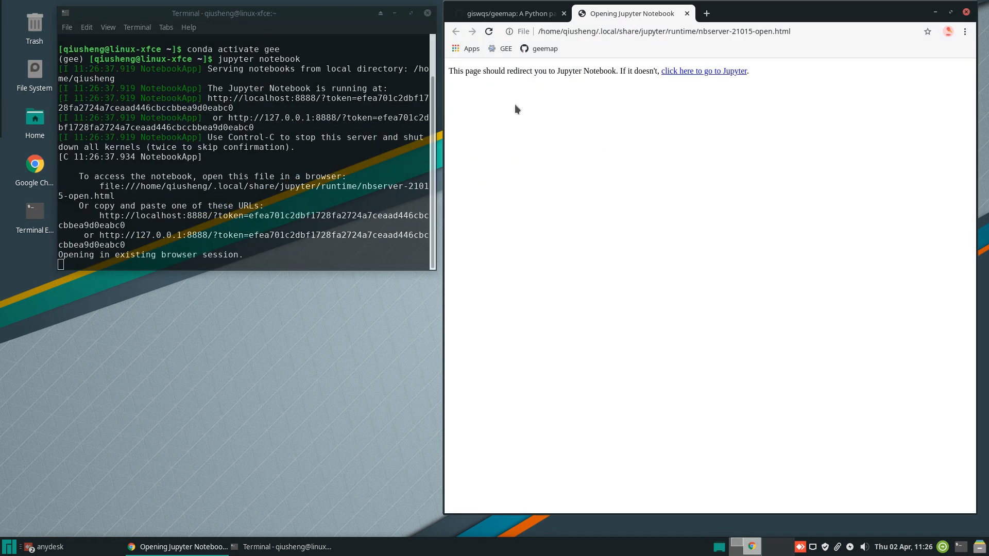
Create a new Python 3 notebook from the Jupyter file browser and rename it 'inspector'
click(704, 71)
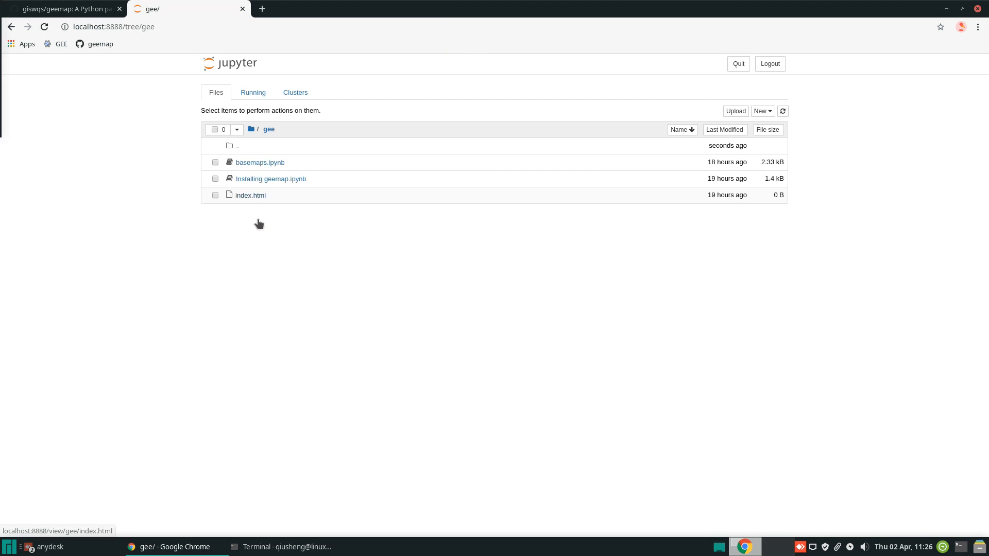
mouse_move(583, 311)
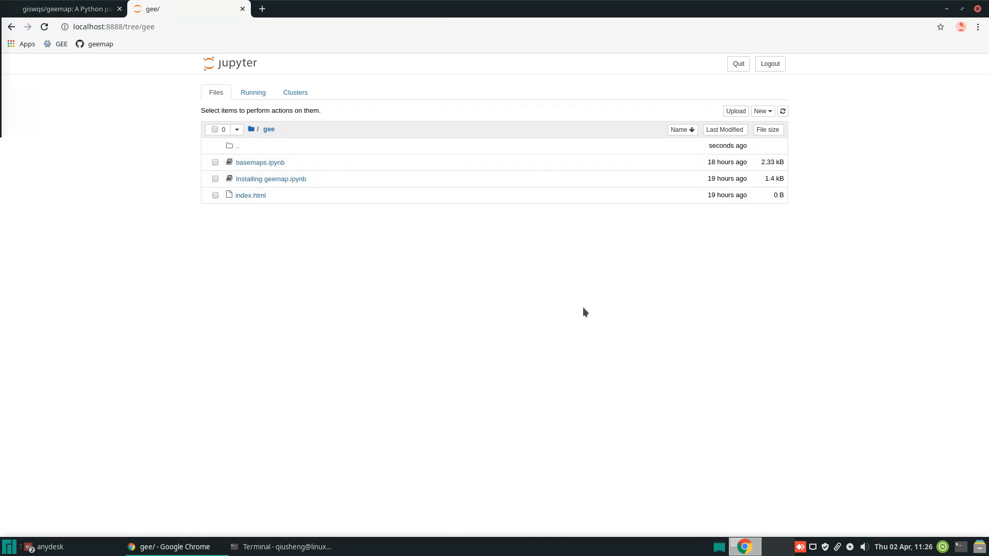
click(760, 111)
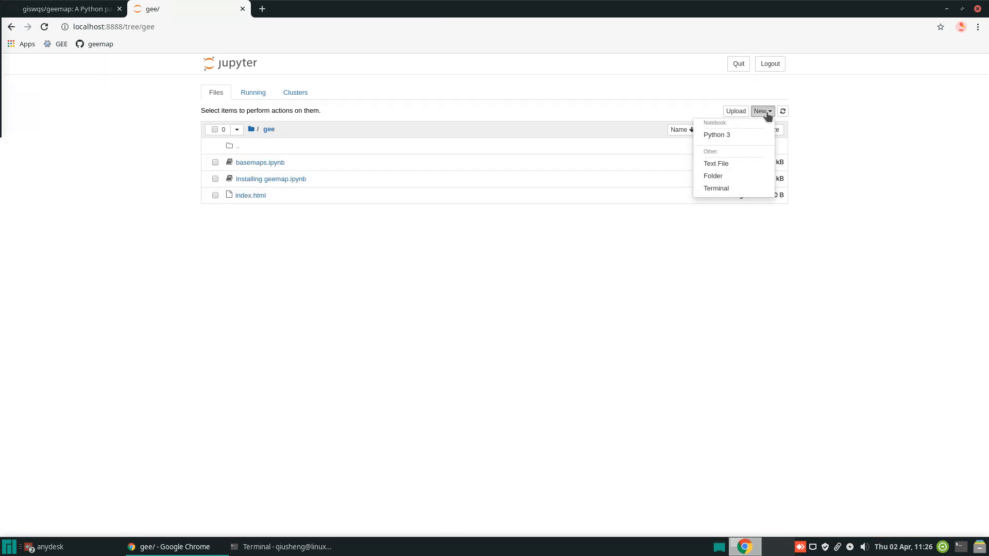
click(716, 134)
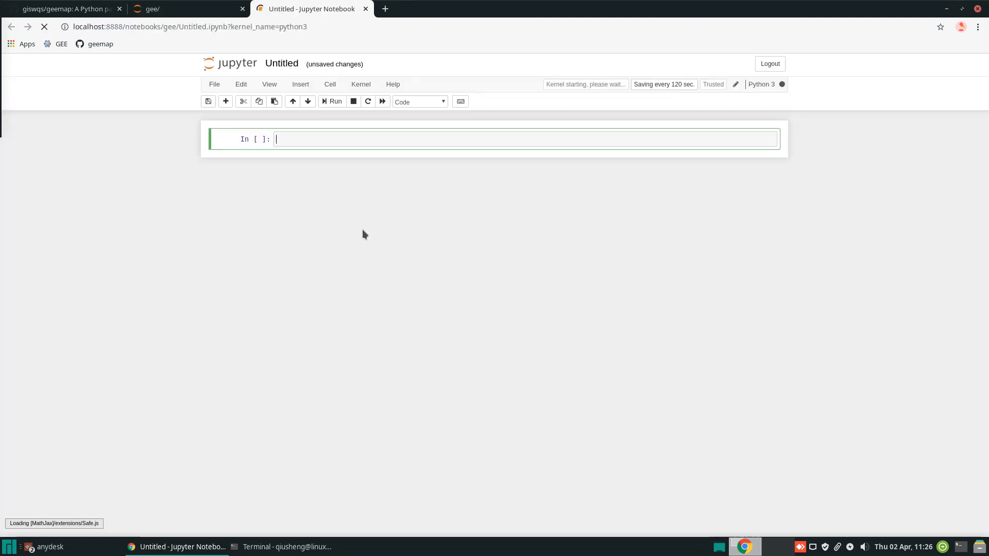
click(281, 63)
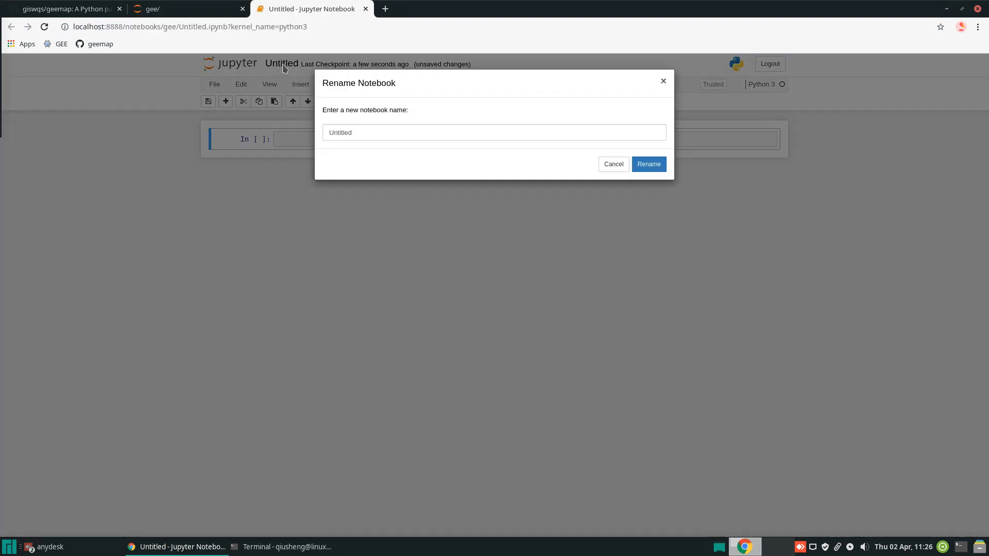
text(inspecto)
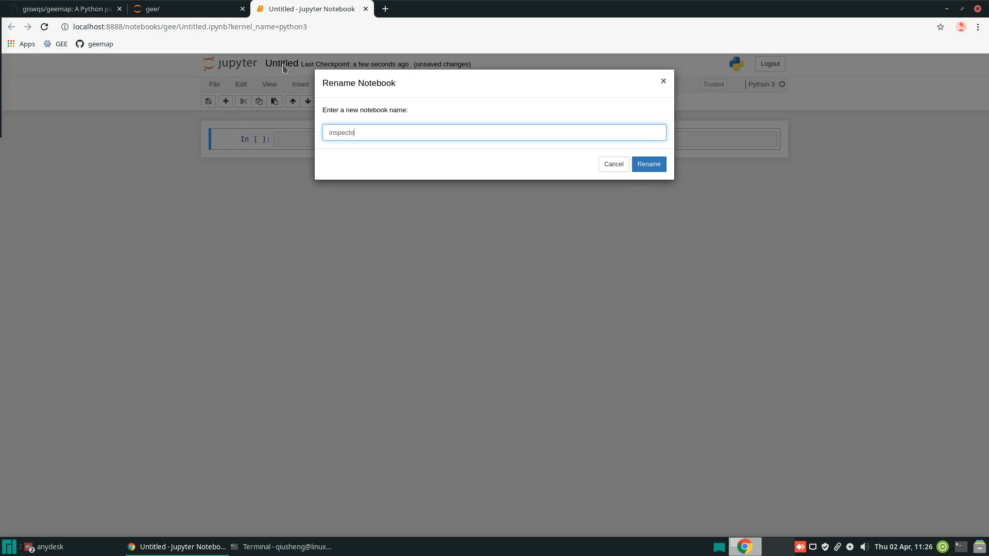
click(648, 163)
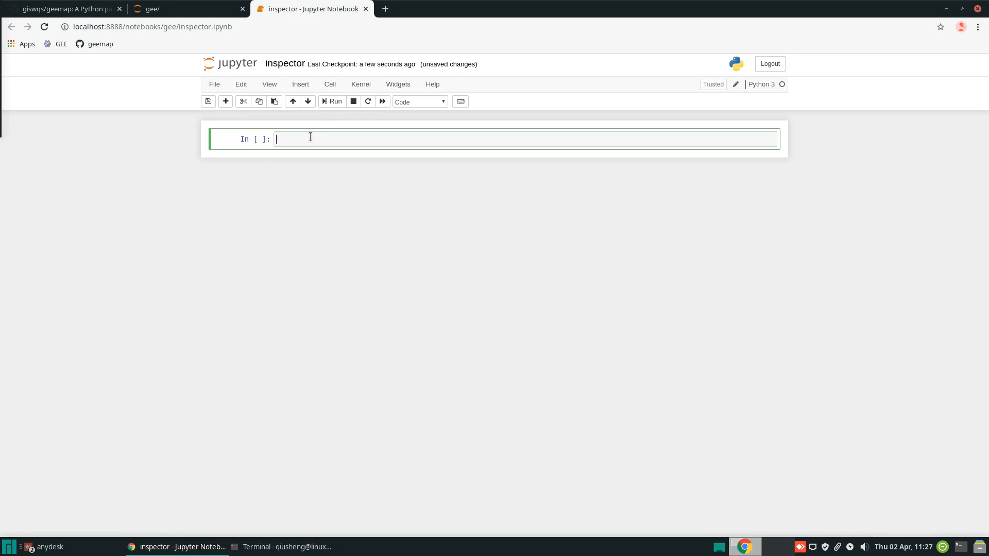
Run 'import geemap', then 'Map = geemap.Map()' and 'Map' to display the interactive map
text(import)
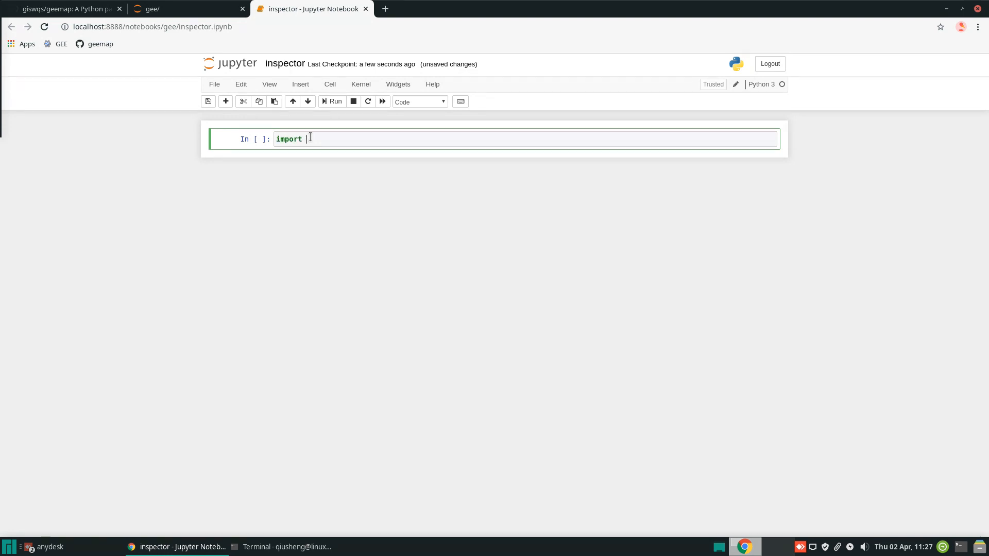
text(geemap)
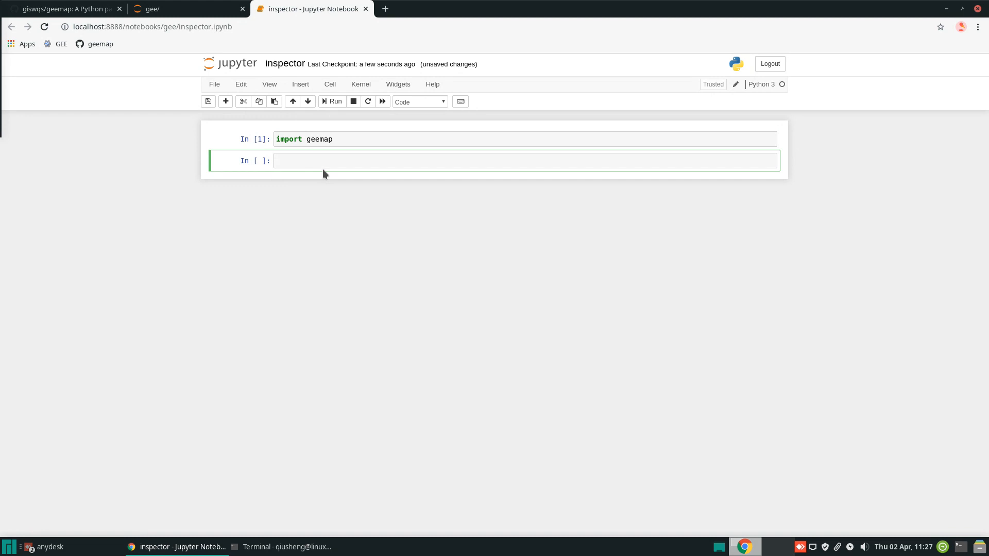
text(Map)
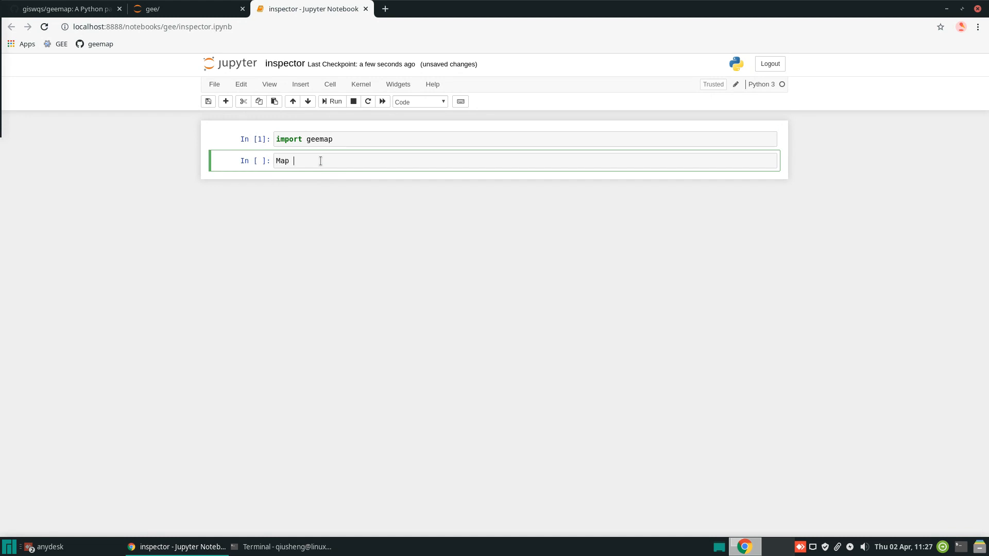
text(= geemap)
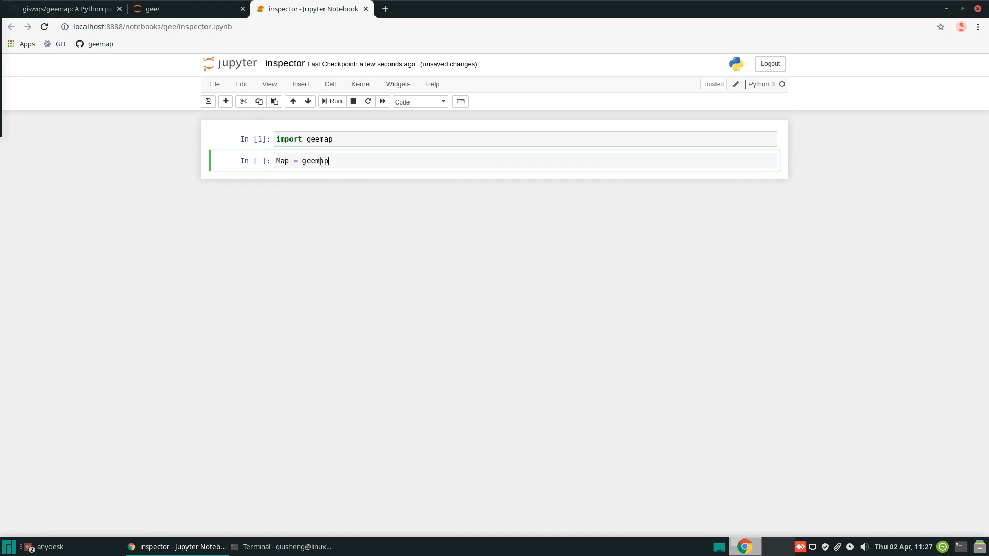
text(.Map())
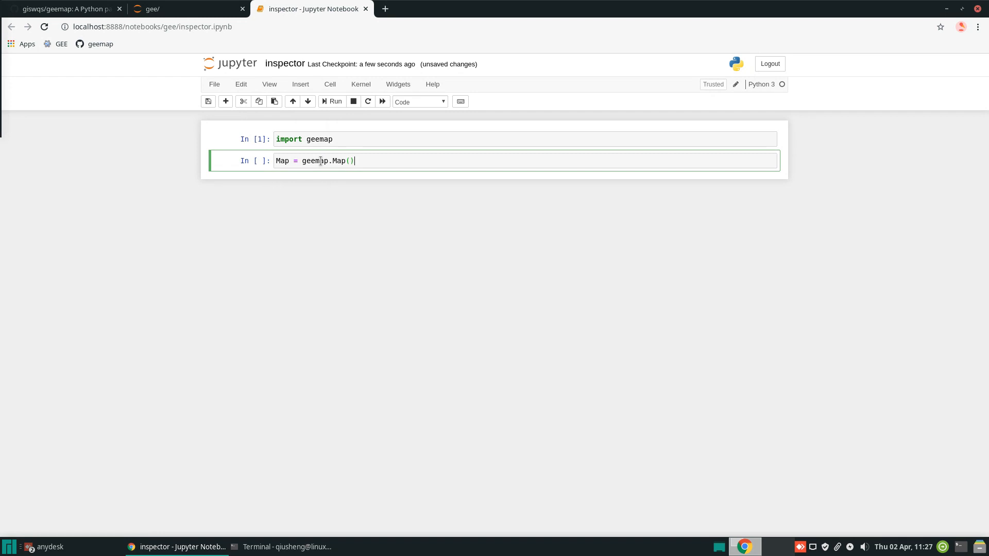
text(Map)
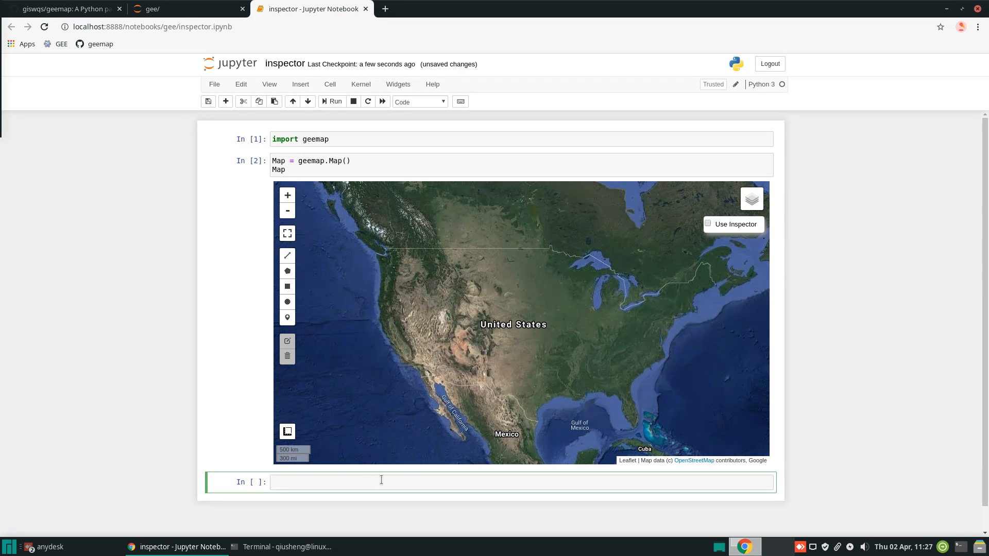
Add the ROADMAP basemap with Map.add_basemap, then toggle the Use Inspector checkbox on and off
text(Map.)
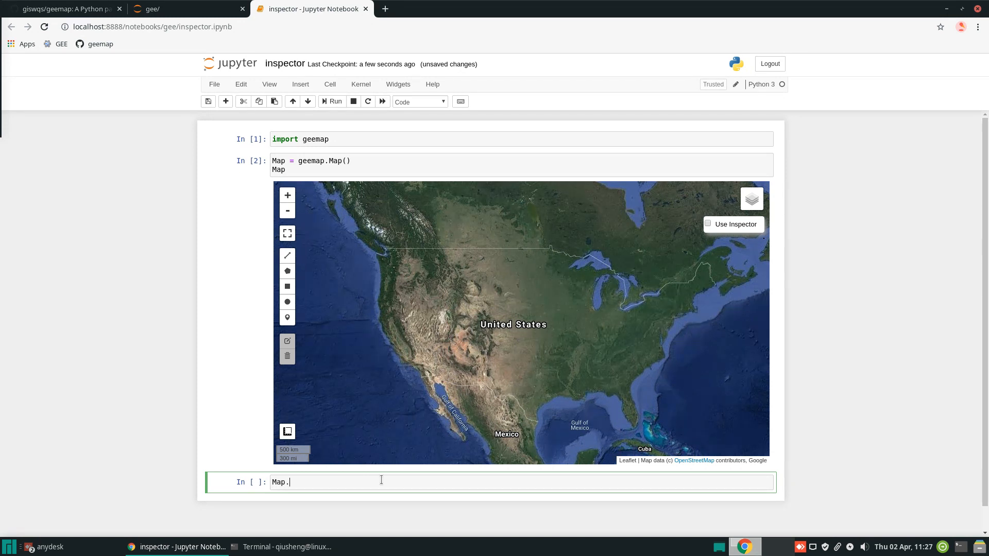
text(add)
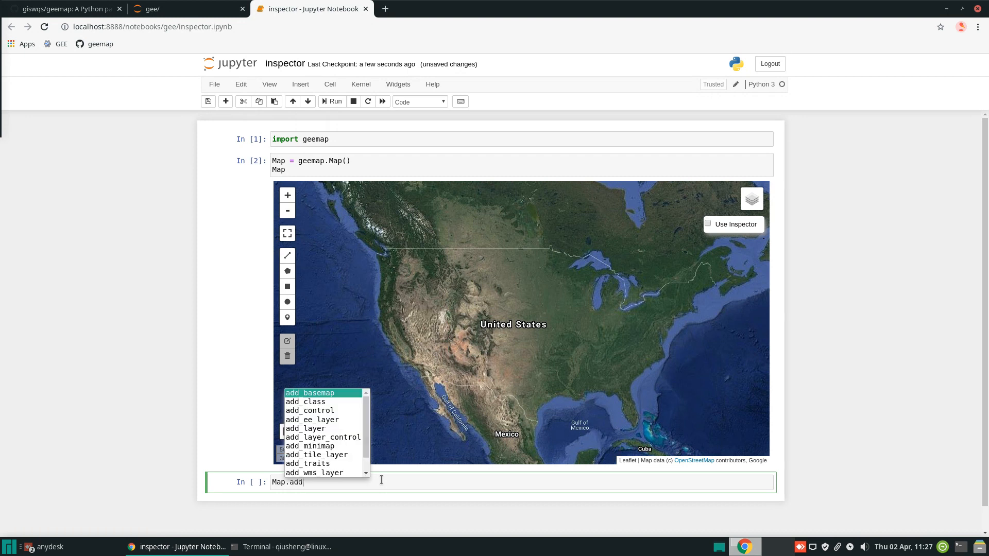
click(309, 392)
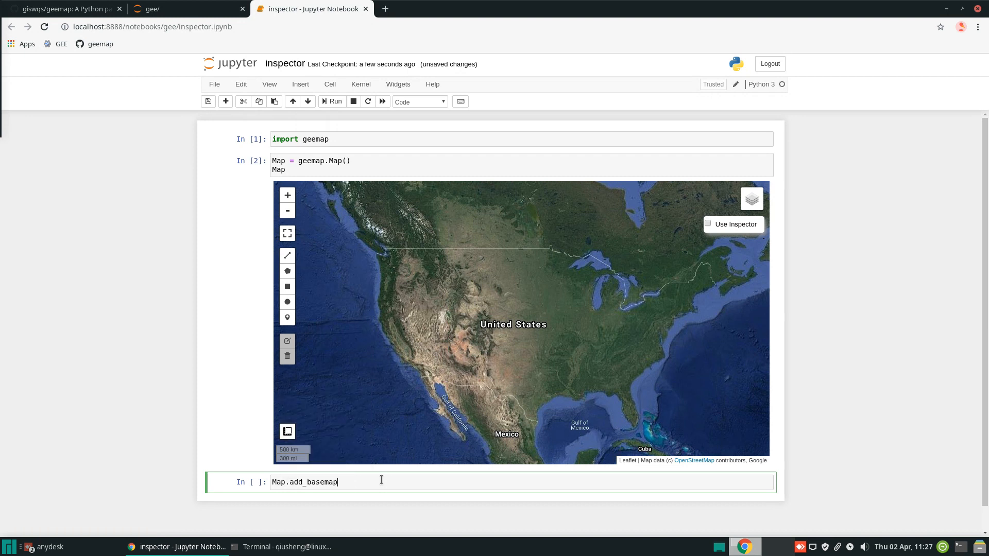
text((""))
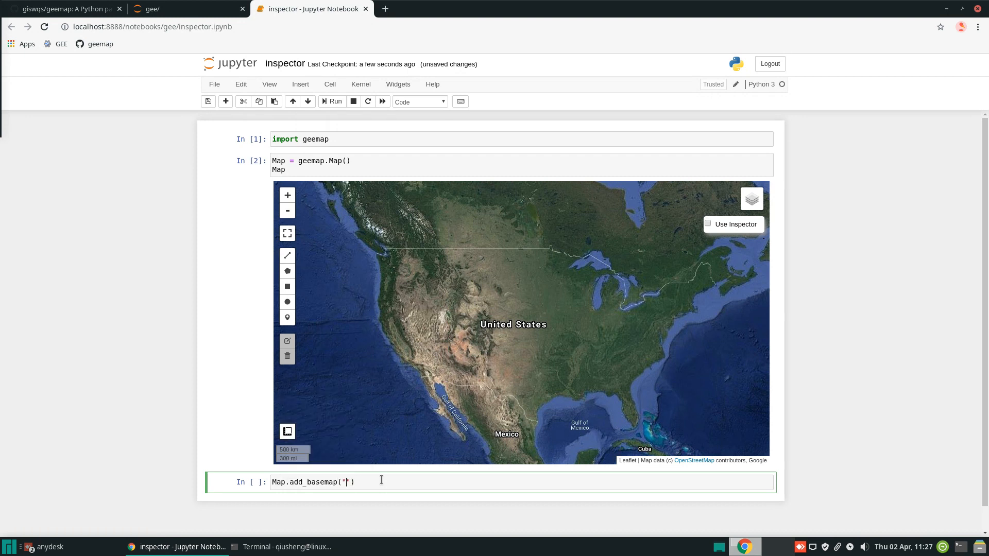
text(ROADMAP)
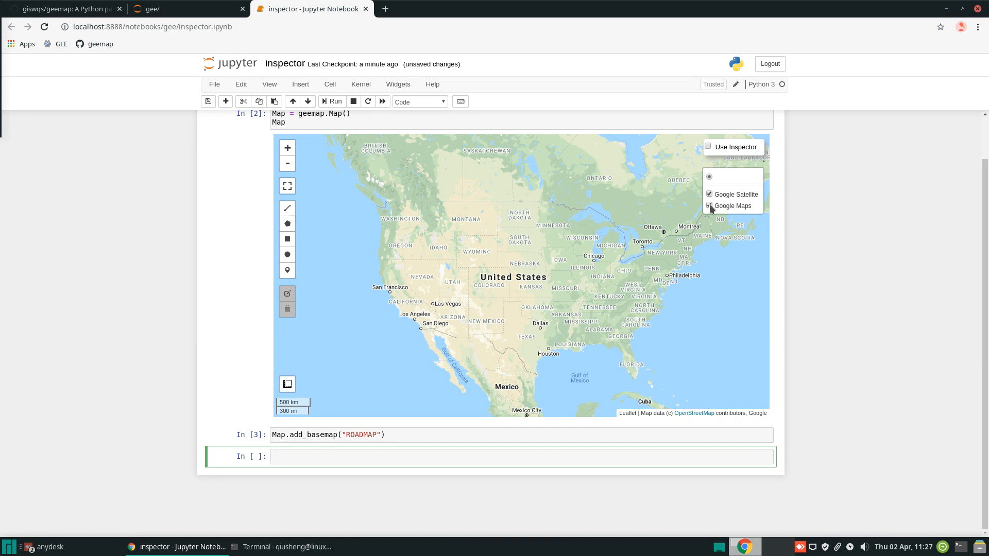
click(709, 206)
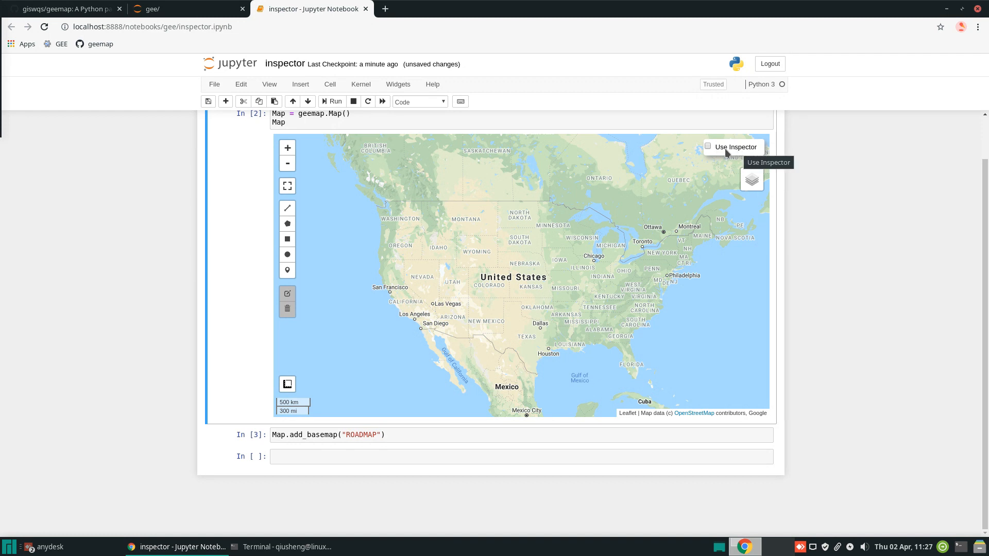
click(707, 146)
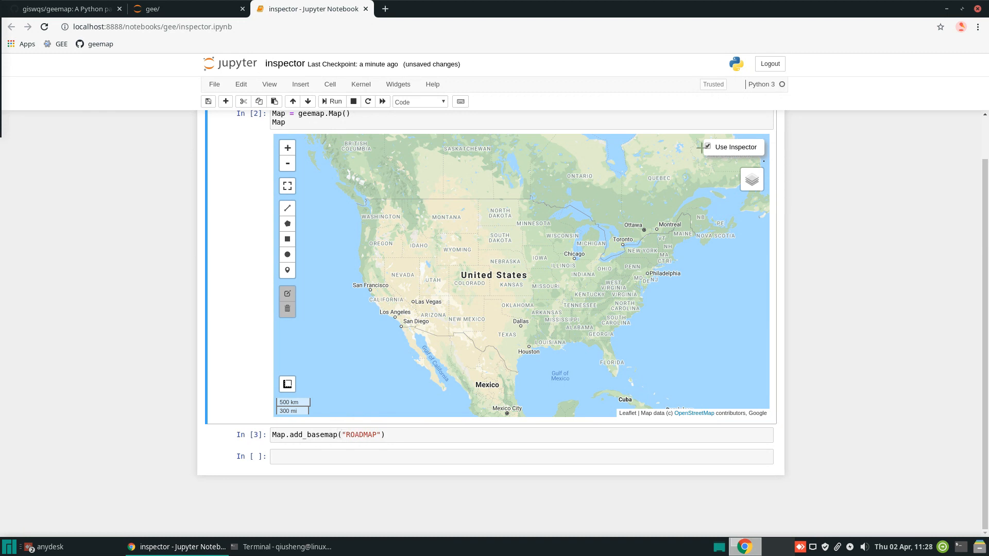
click(708, 147)
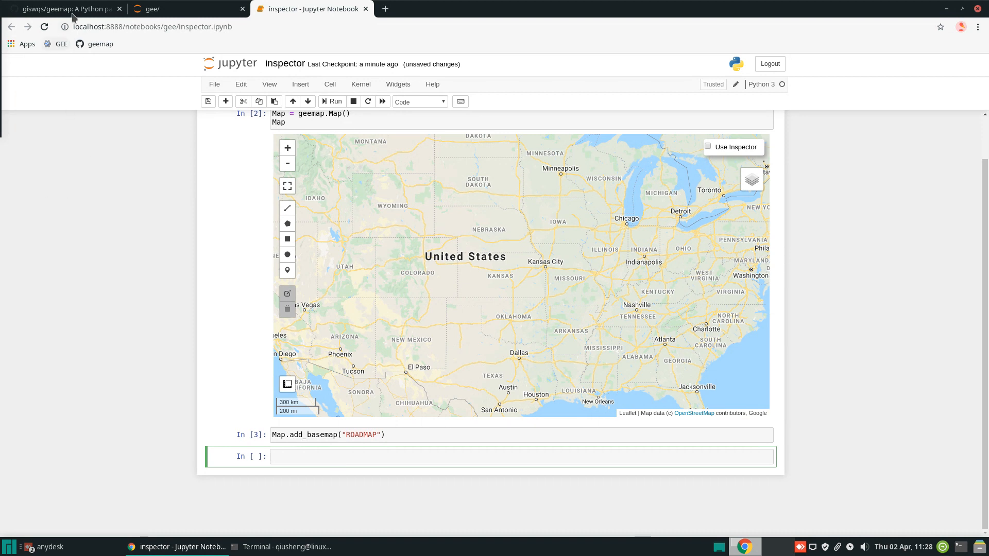
Open examples/notebooks/geemap_inspector.ipynb in the repo and select its Earth Engine script
click(63, 9)
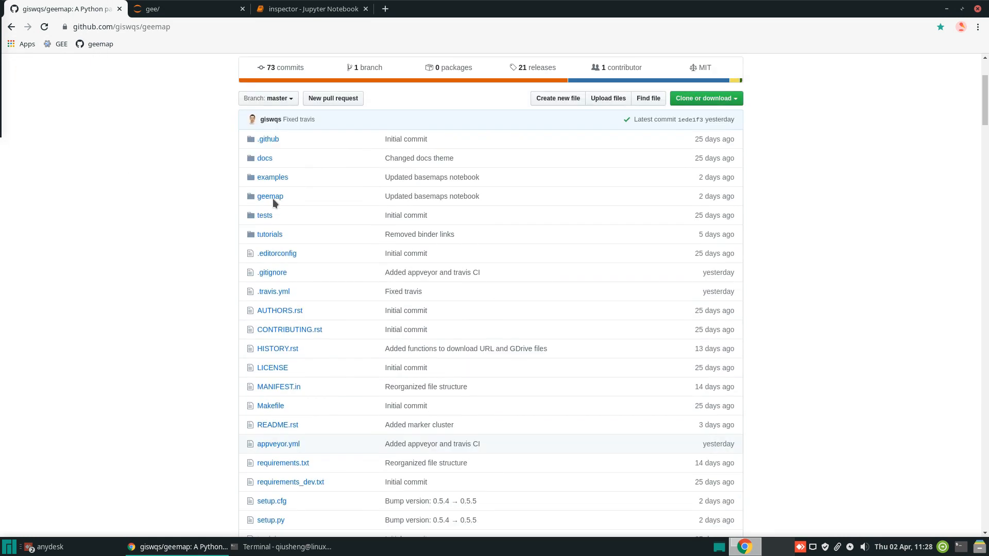
click(272, 176)
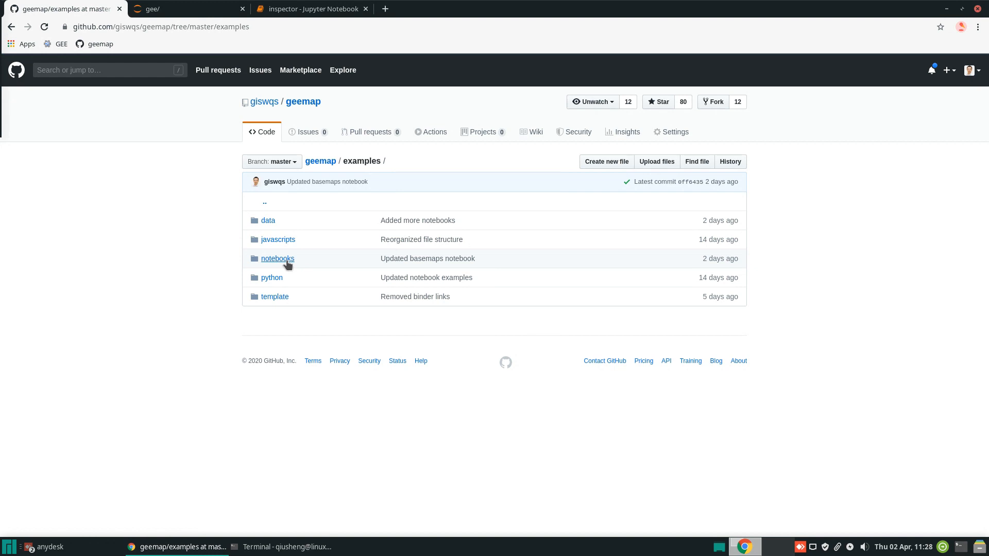
click(278, 258)
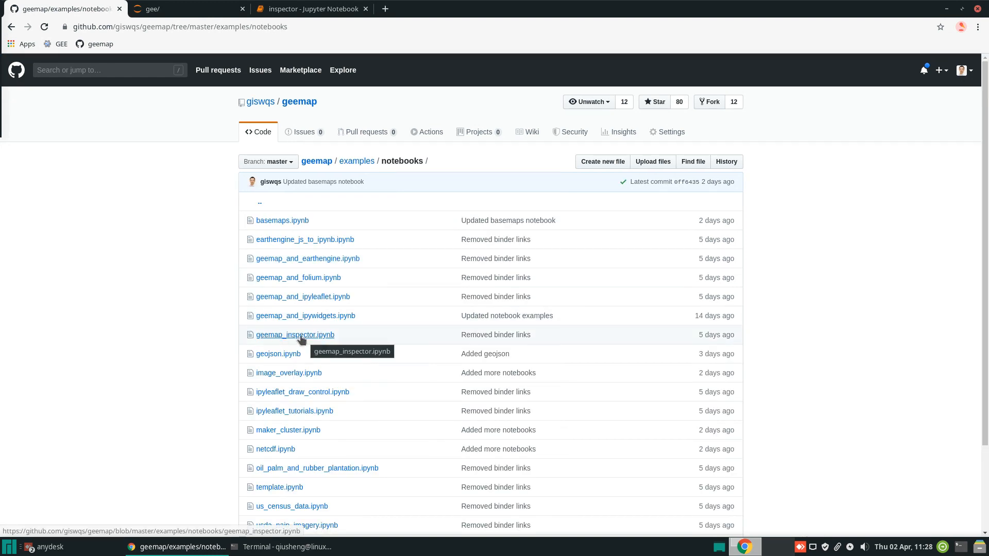
click(294, 334)
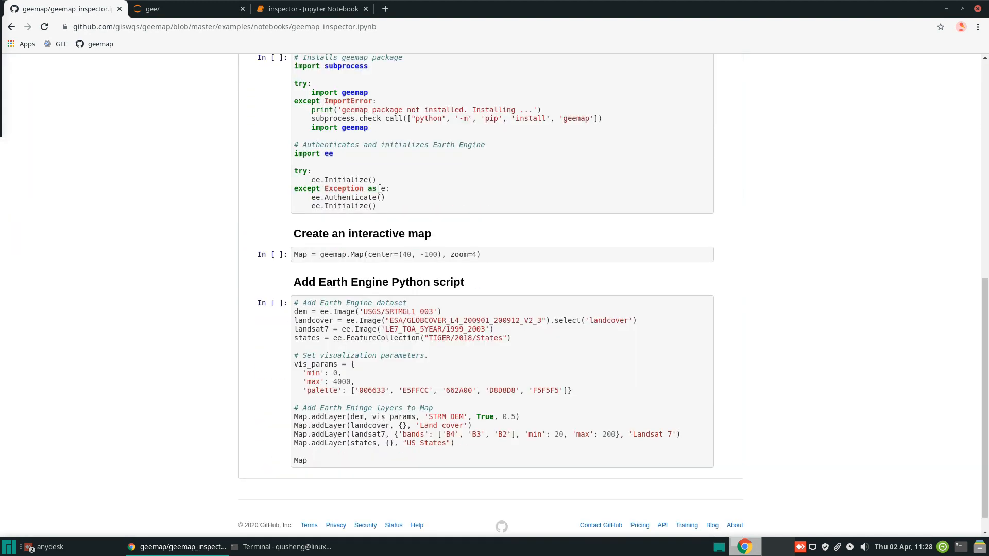
mouse_move(468, 454)
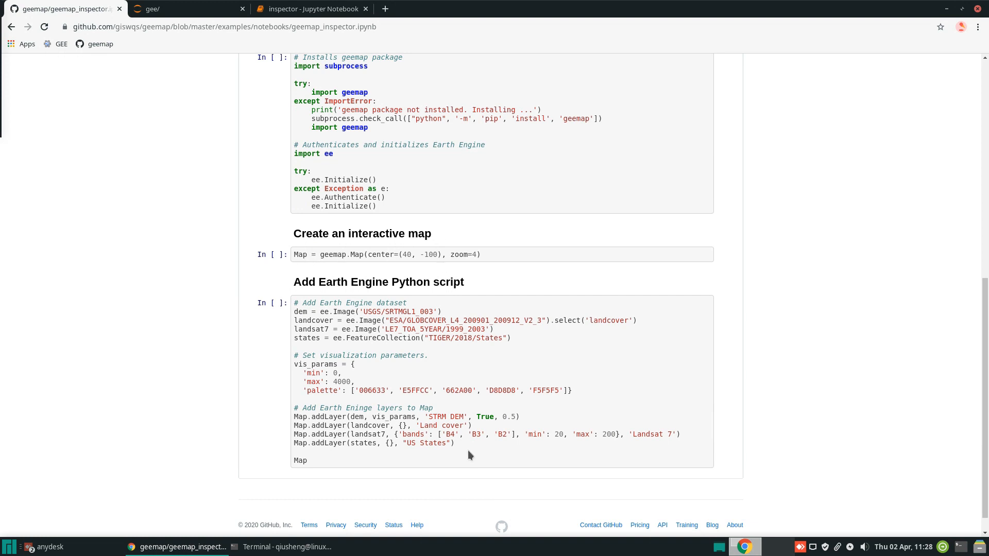
drag(296, 329, 454, 442)
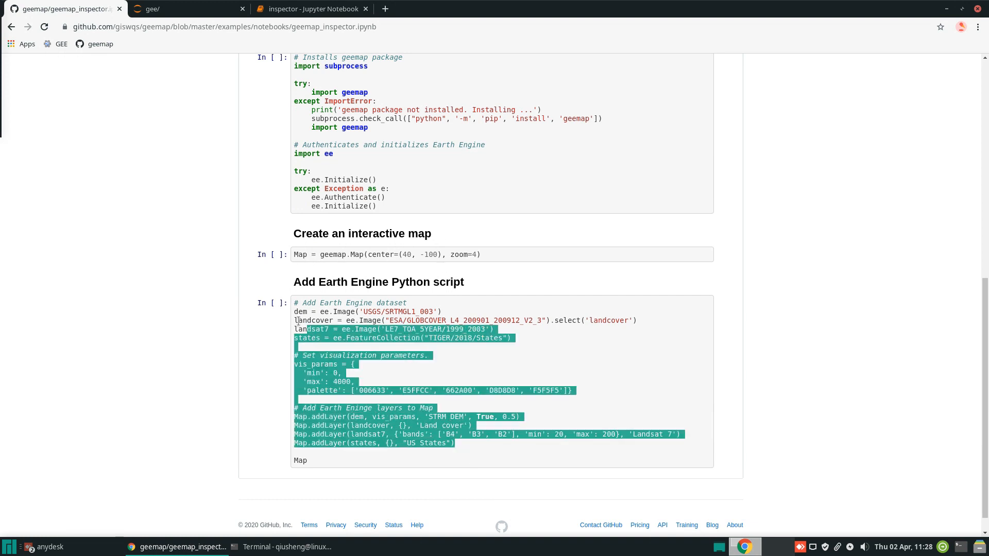
drag(297, 330, 293, 309)
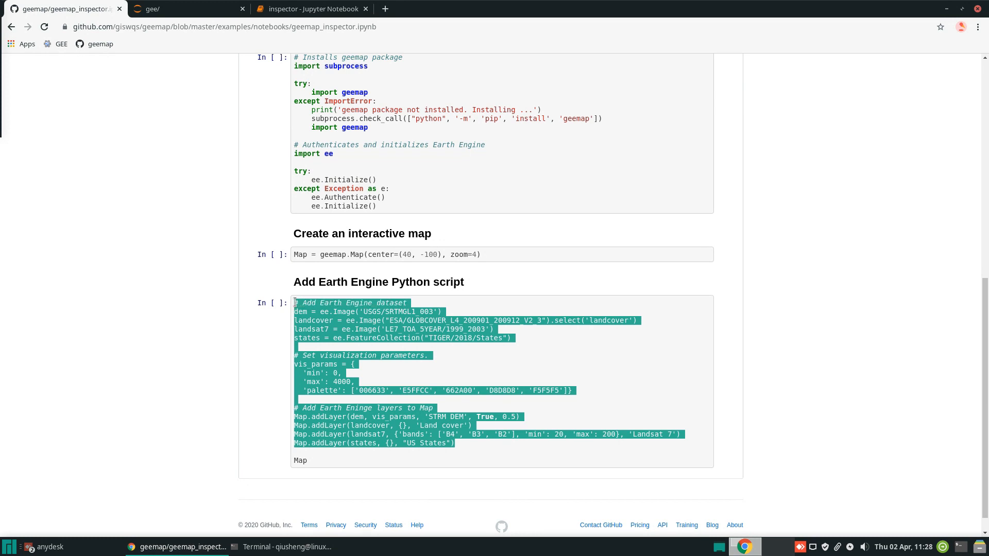
click(309, 9)
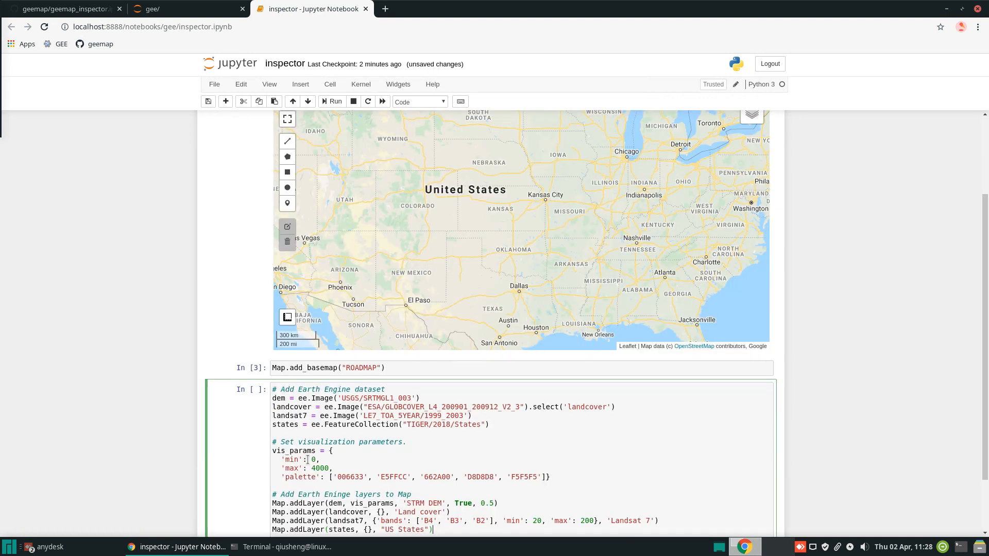
Scroll down to the cell holding the pasted Earth Engine dataset and layer script
scroll(down, 3)
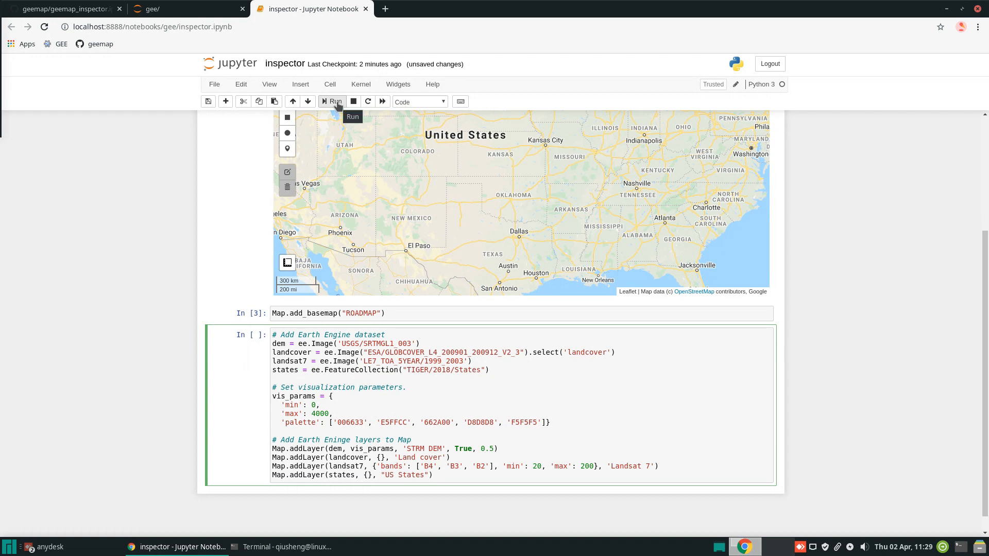
Run the Earth Engine cell, add 'import ee' at its top after the NameError, and rerun it
click(333, 102)
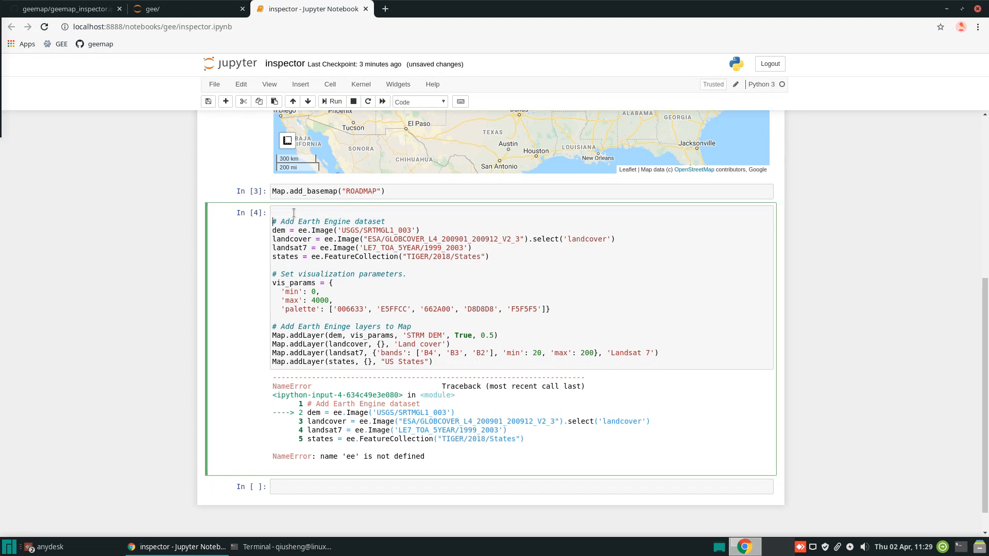
text(IM)
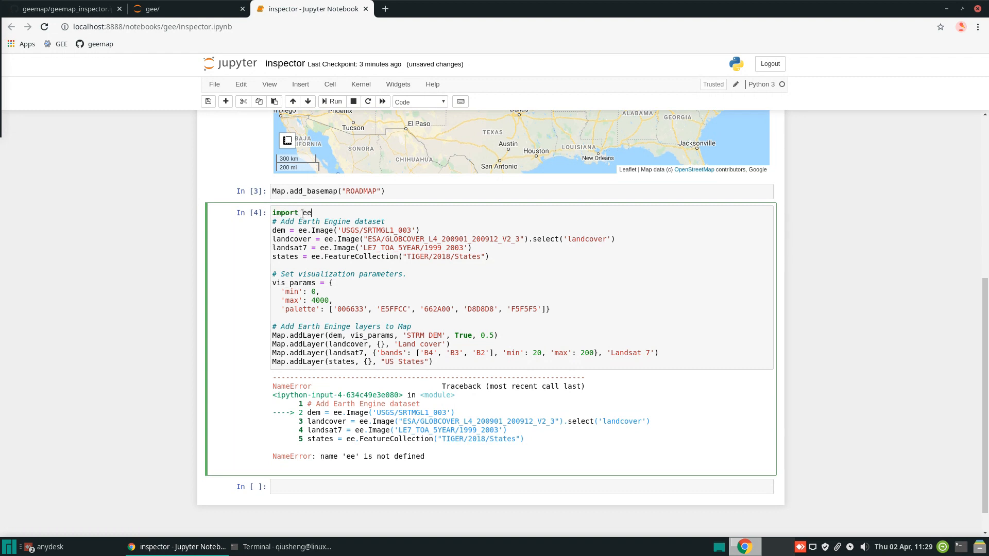
click(333, 101)
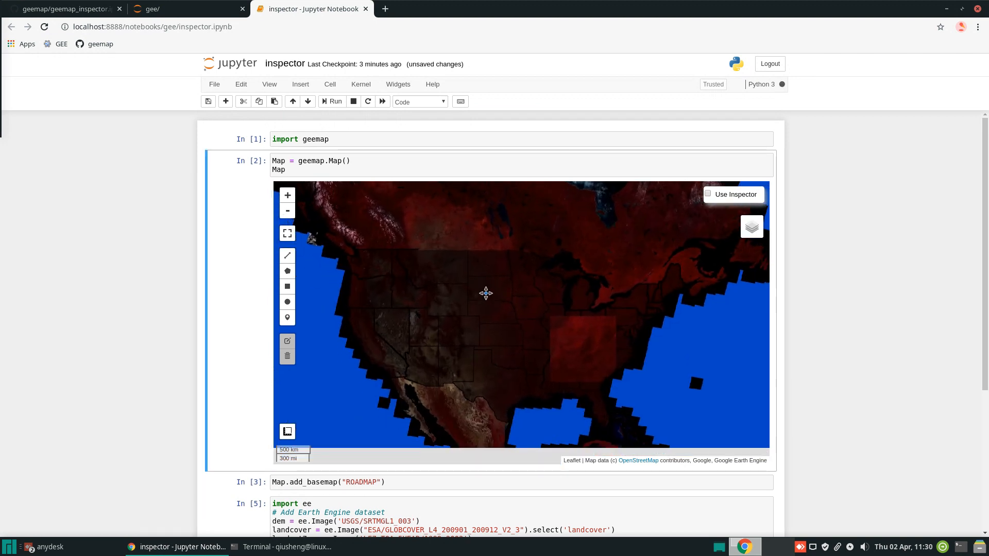
Toggle the Landsat 7 and Land cover layers off and on in the layers control to compare them
click(751, 226)
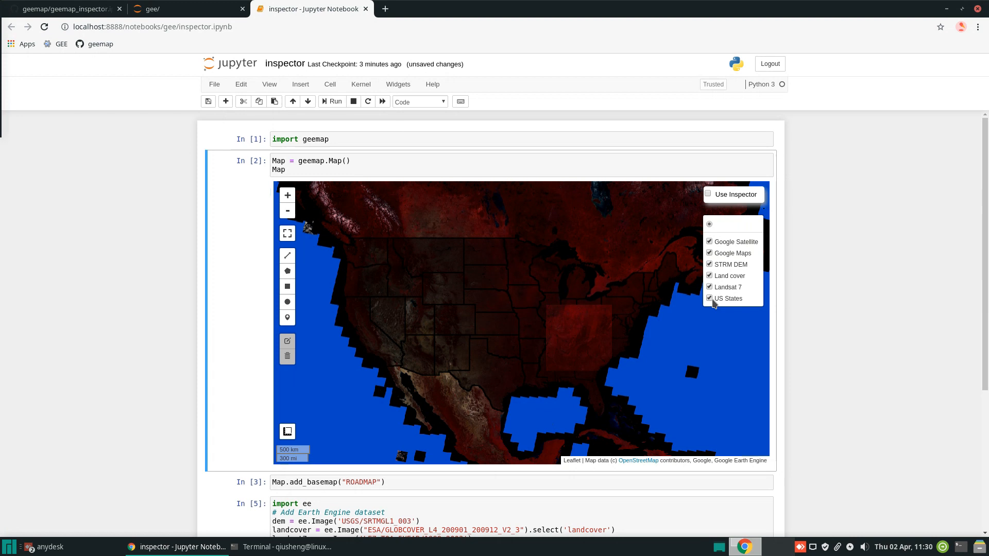
click(708, 287)
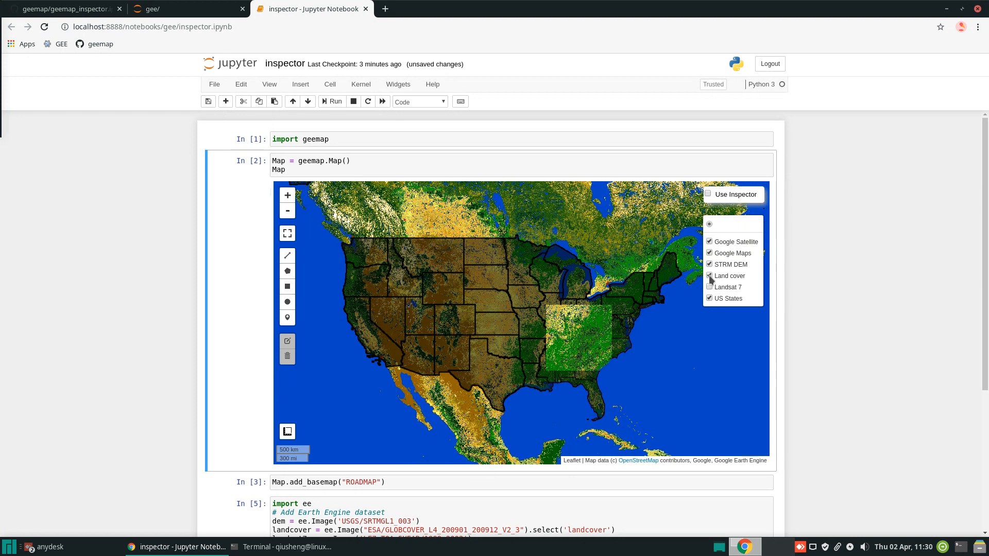
click(709, 276)
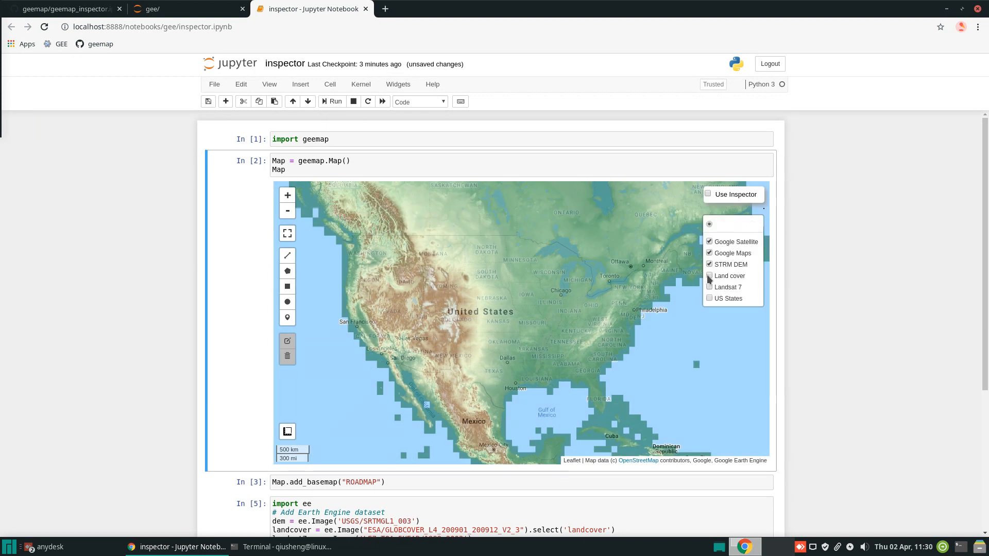
click(708, 276)
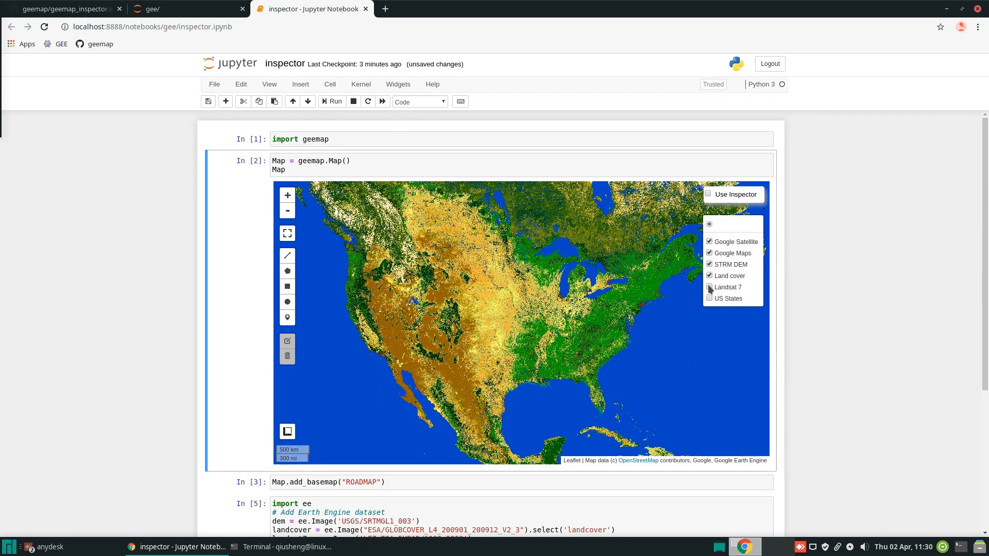
click(708, 287)
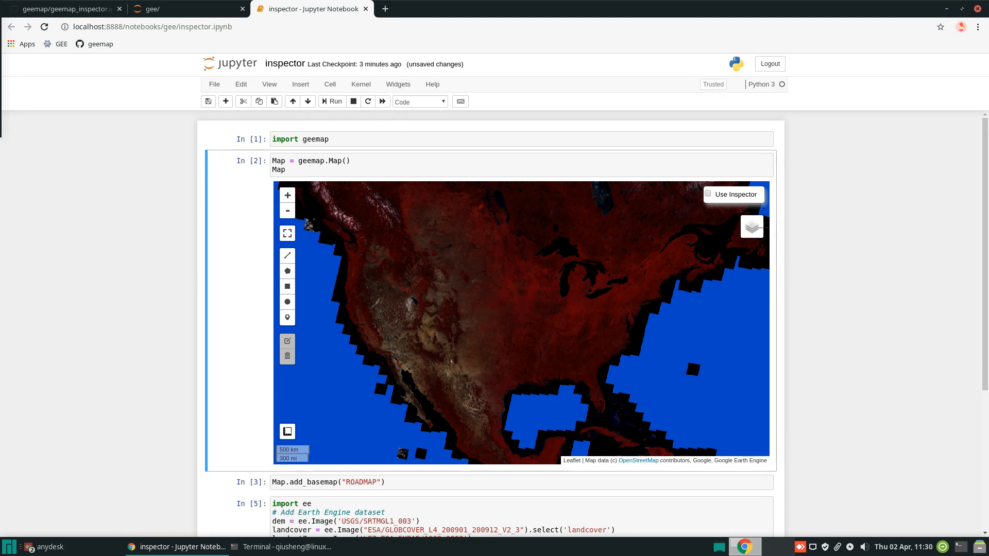
click(751, 227)
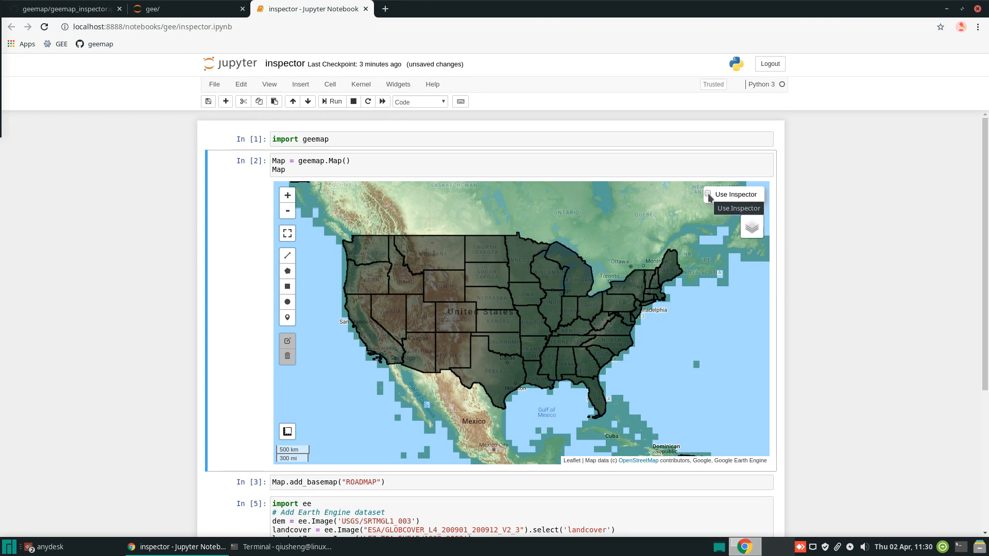
Switch on Use Inspector and click a point in Nebraska to list its layer values
click(708, 195)
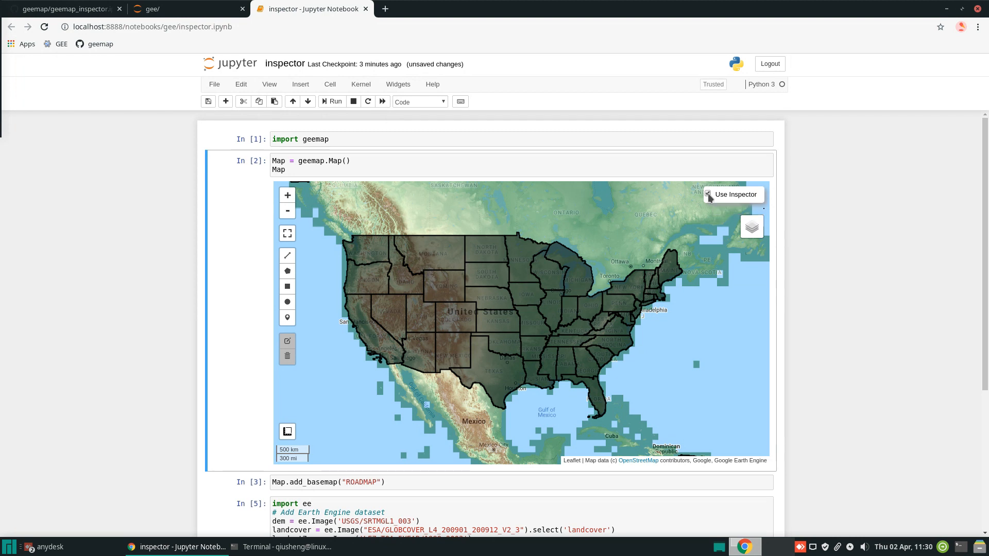
click(707, 194)
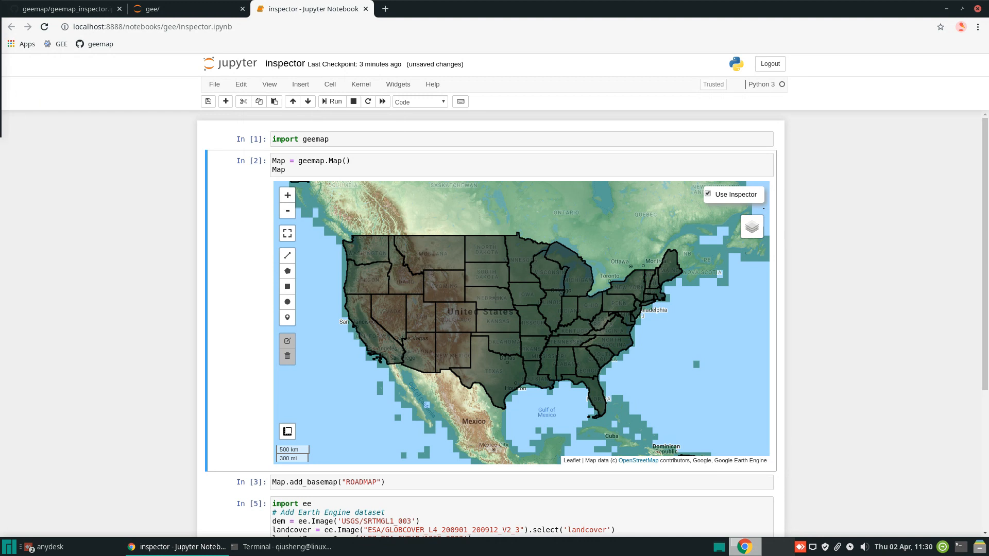
click(494, 298)
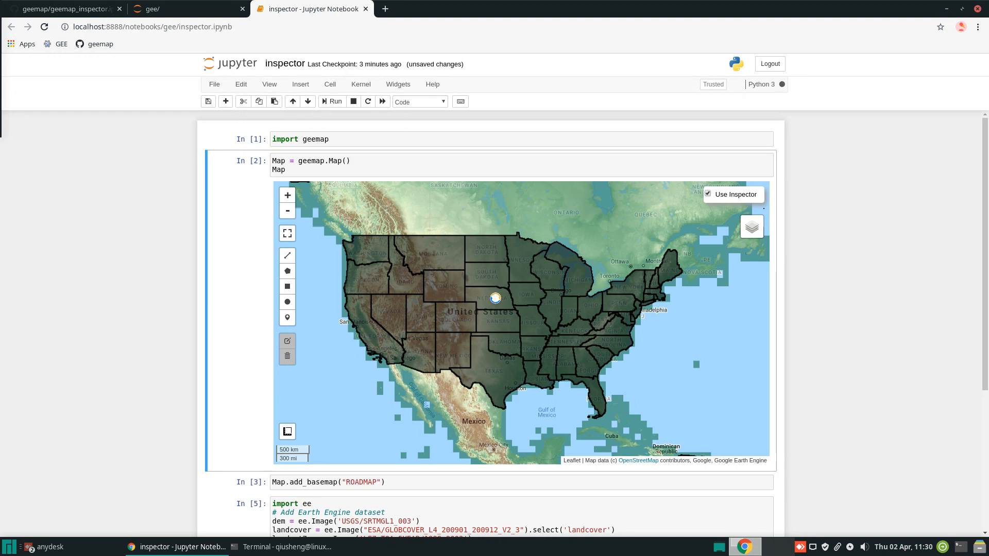
click(494, 297)
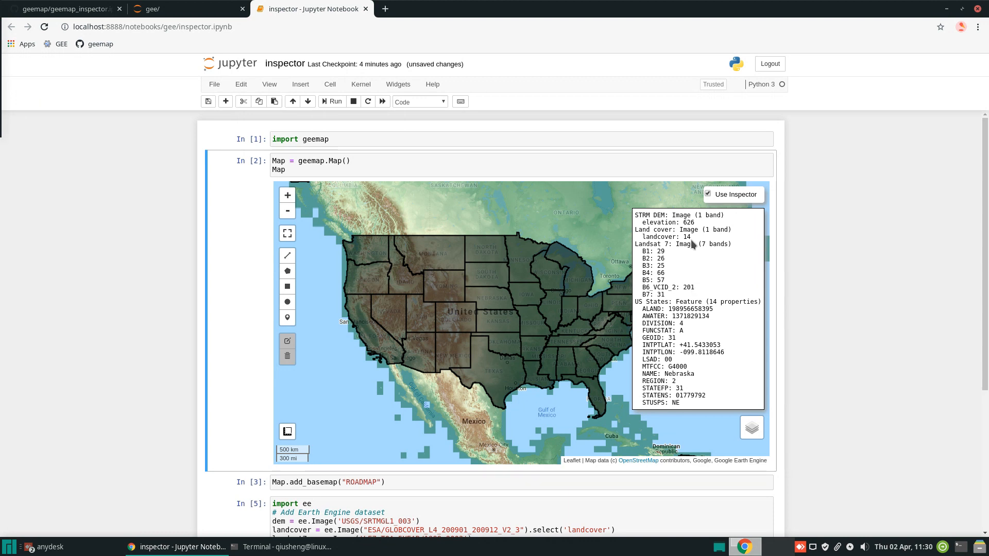
mouse_move(686, 243)
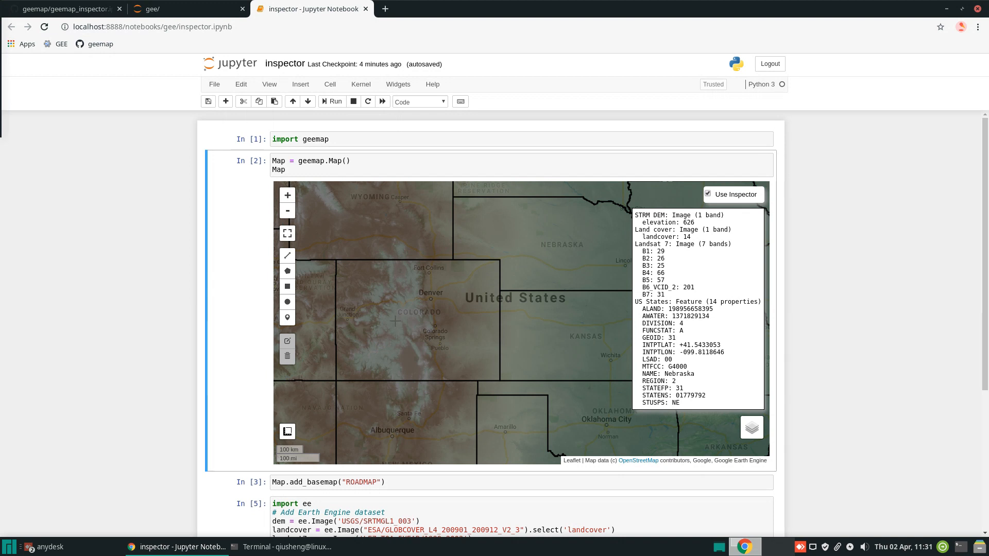
Inspect map points in Colorado, Canada and Texas to read elevation, land cover, Landsat and state values
click(525, 337)
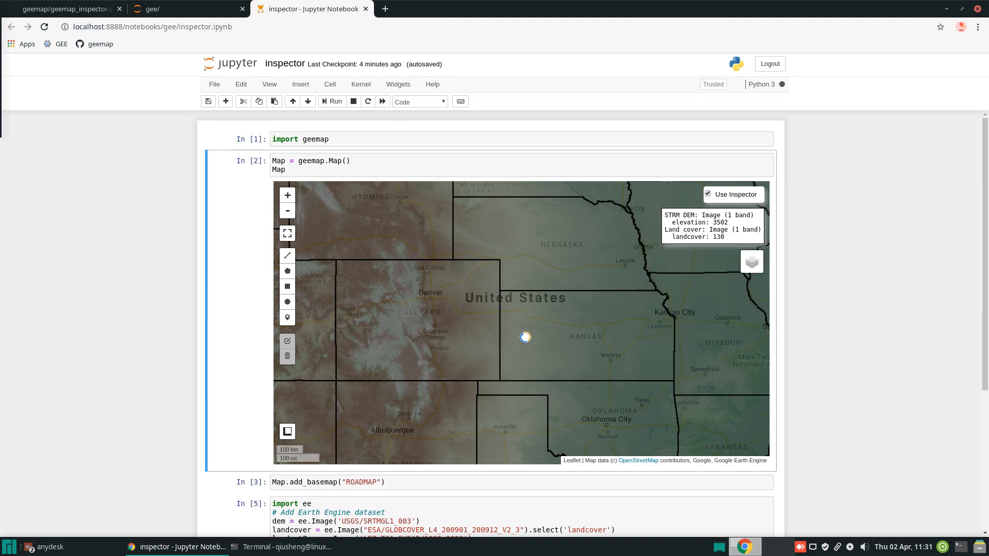
click(524, 338)
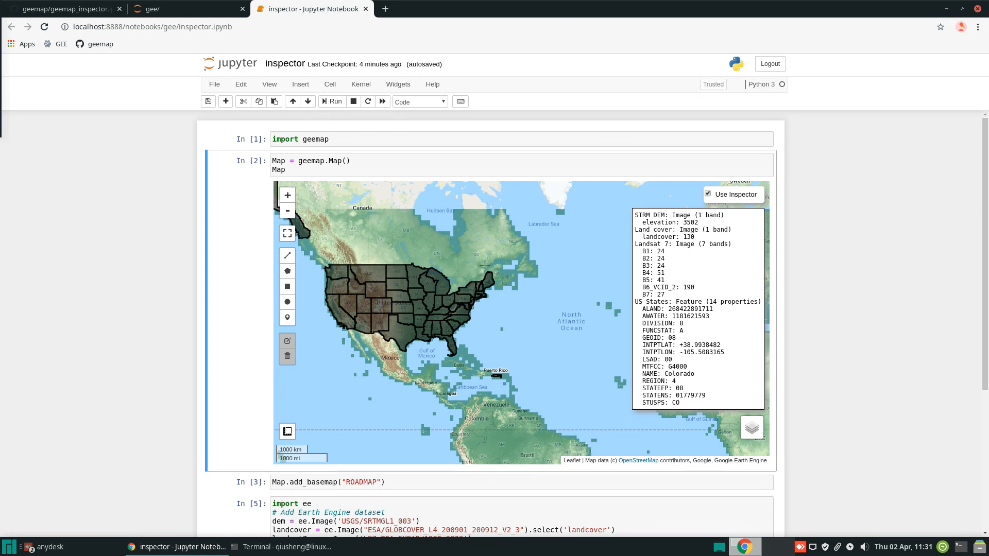
click(481, 254)
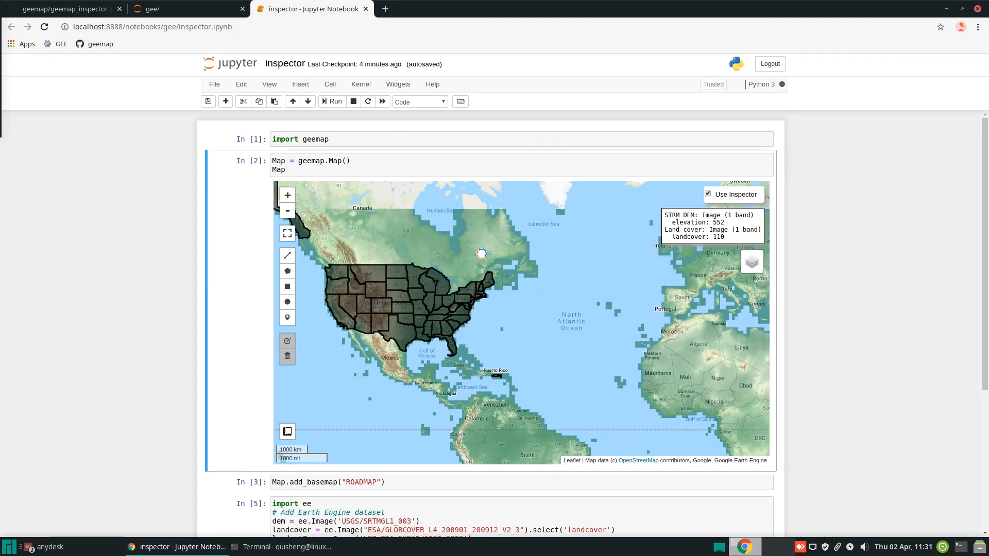
click(479, 252)
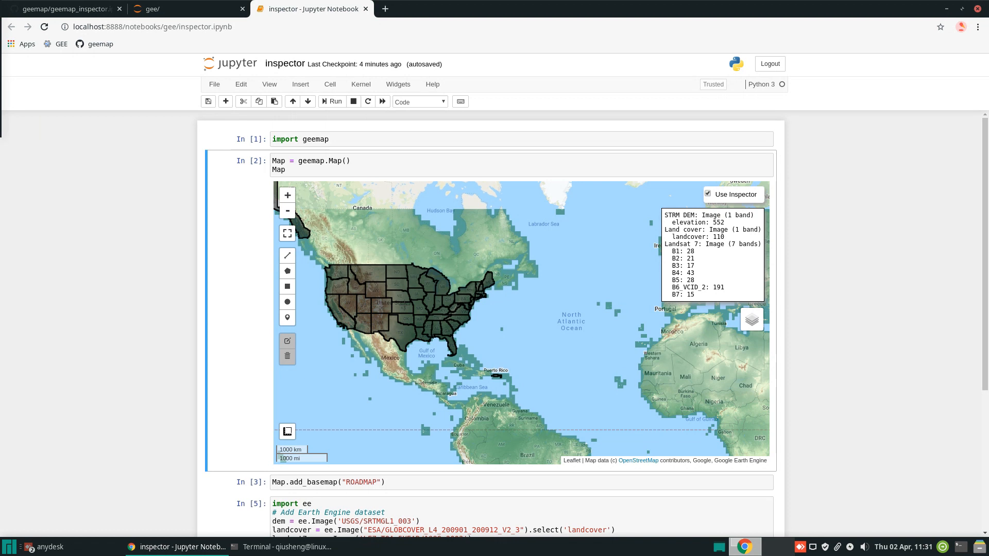
mouse_move(690, 371)
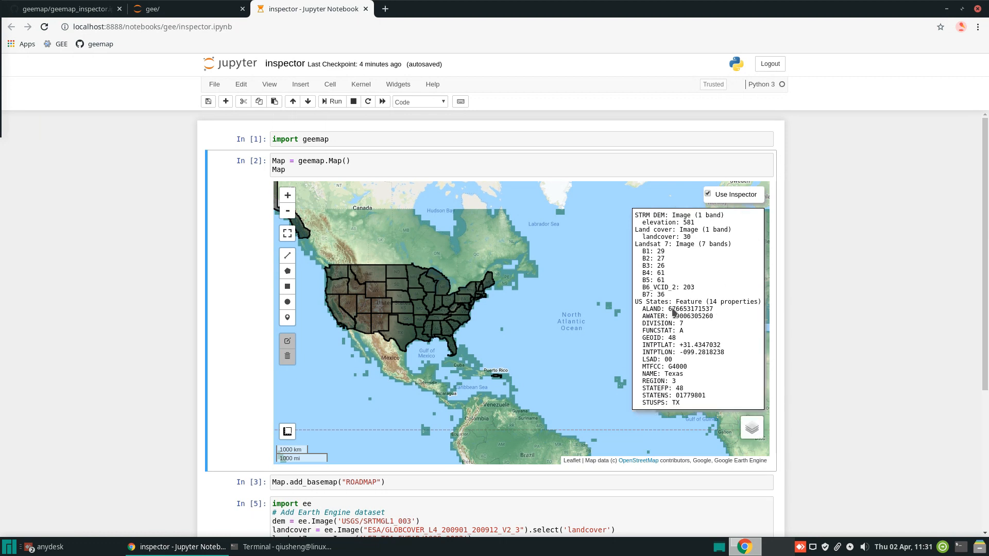
mouse_move(674, 378)
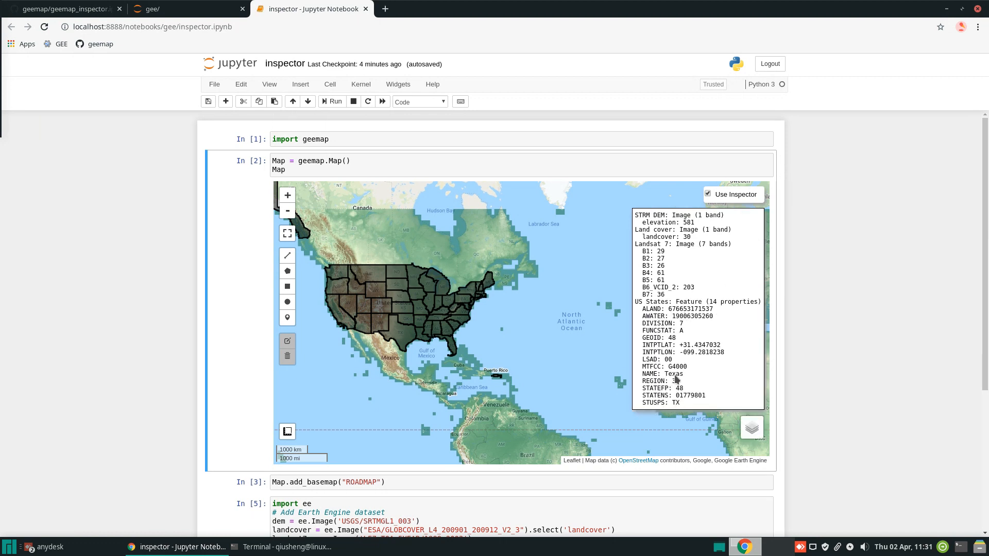